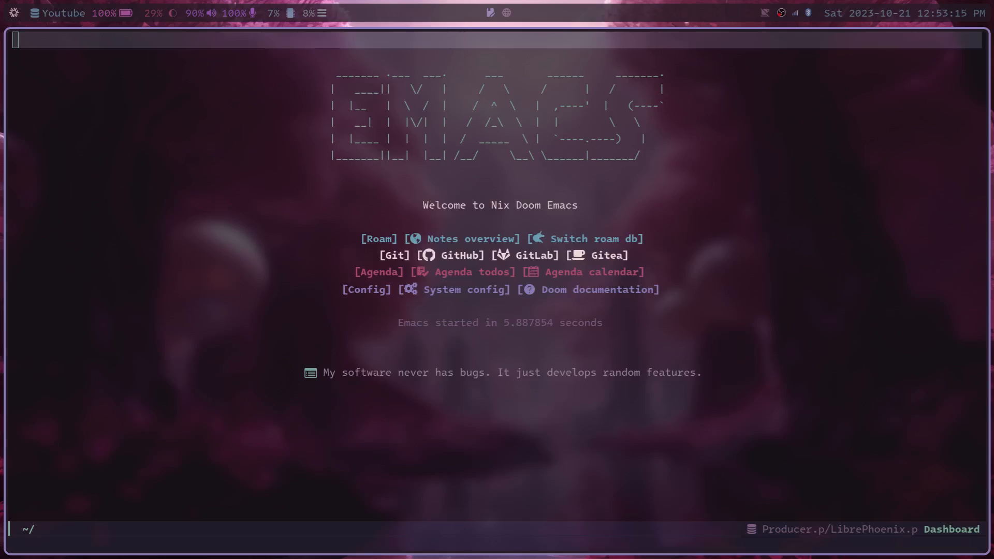
- Open the roam note 'Video/Org Extensions I Can't Live Without' from the dashboard
{"action": "left_click", "coordinate": [379, 239]}
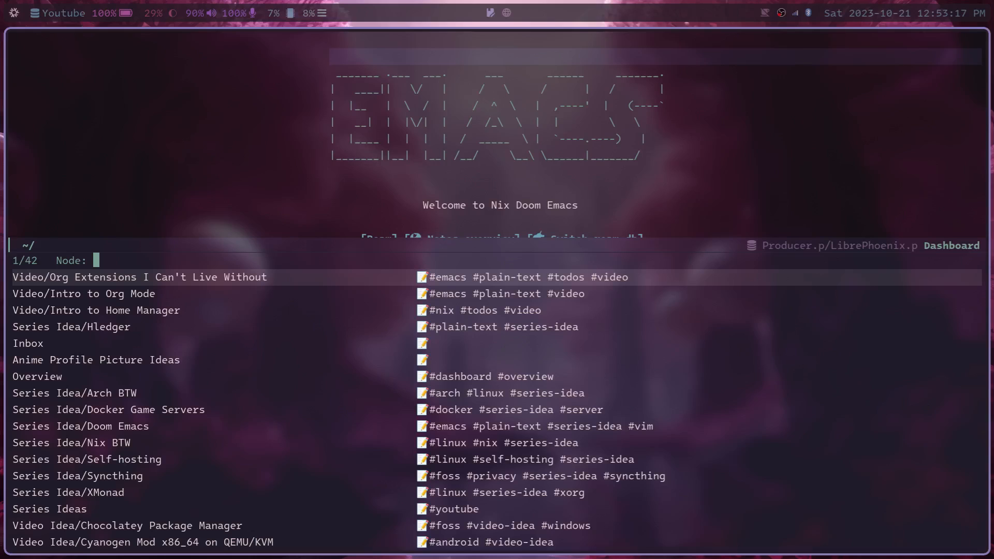
{"action": "left_click", "coordinate": [140, 277]}
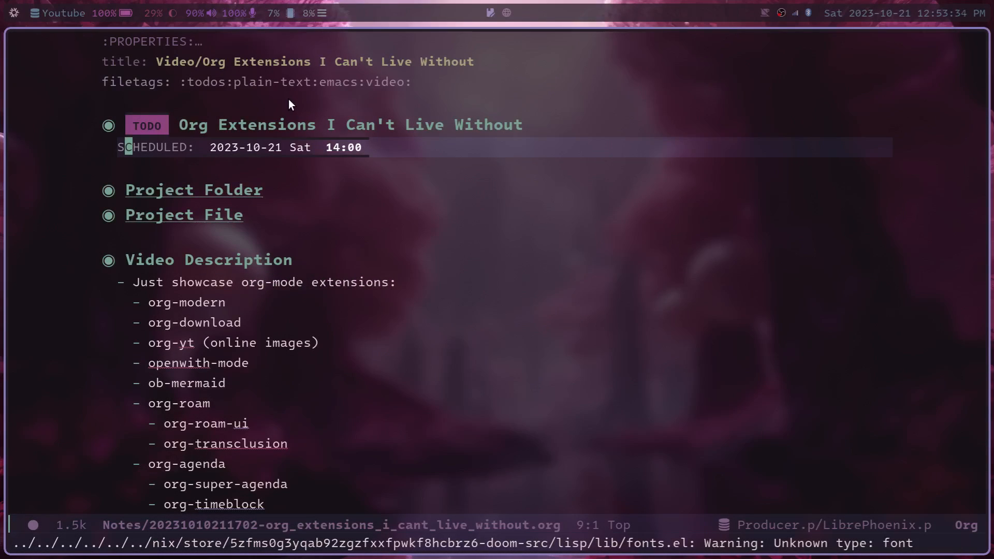
{"action": "mouse_move", "coordinate": [300, 102]}
{"action": "type", "text": "org-"}
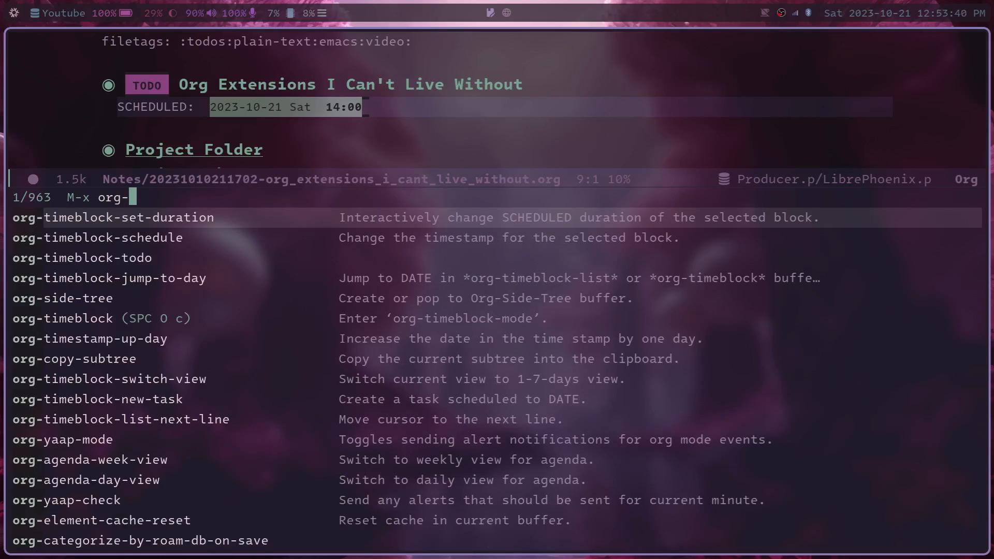
{"action": "key", "text": "Return"}
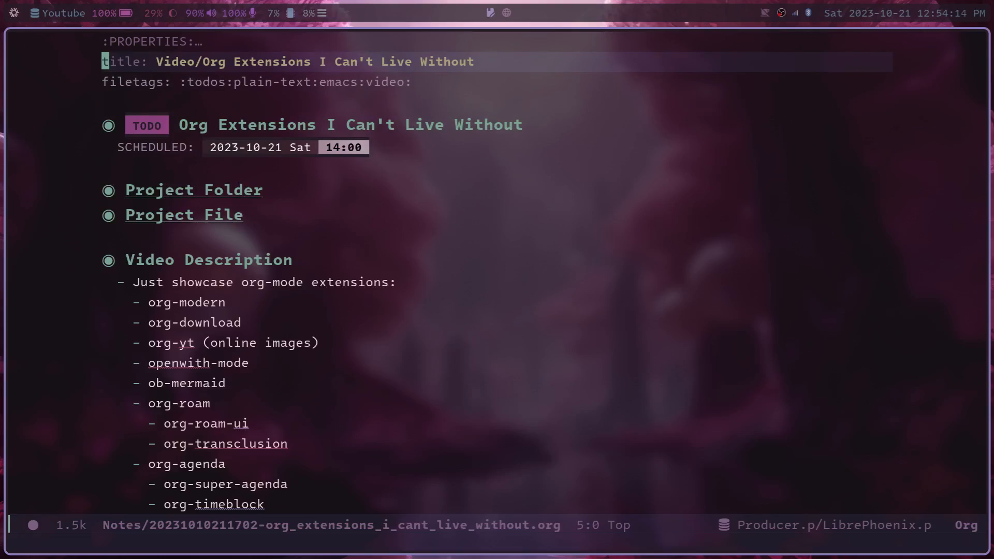
{"action": "key", "text": "down"}
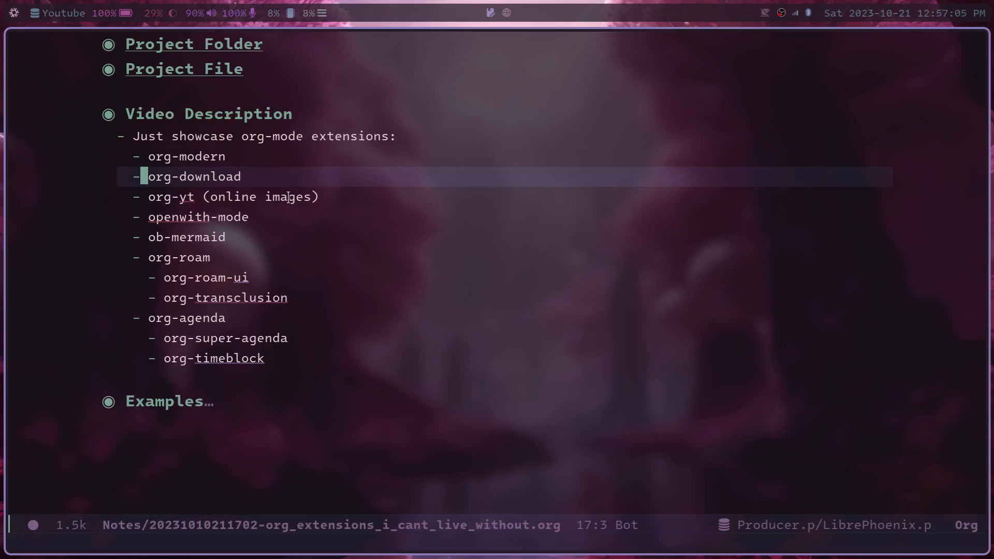
{"action": "mouse_move", "coordinate": [301, 199]}
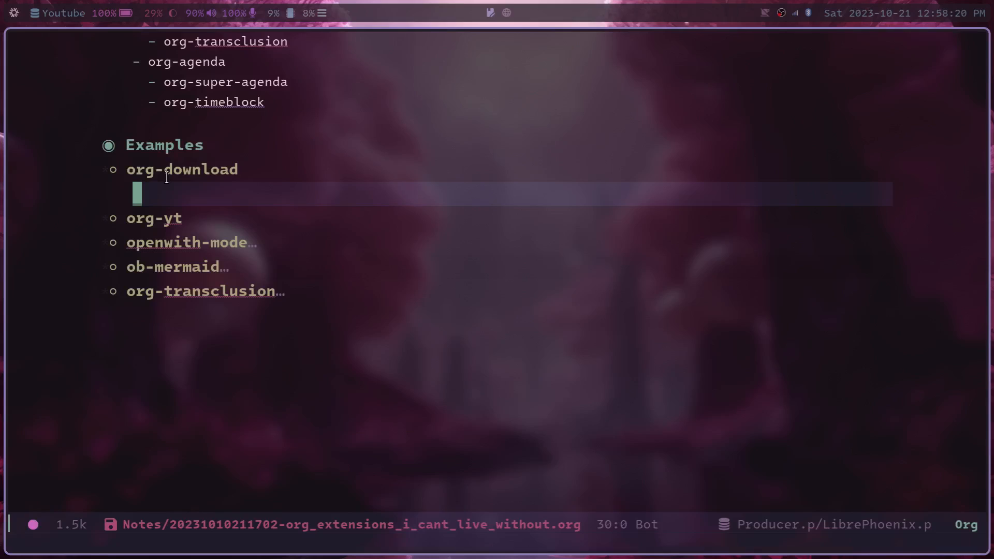
{"action": "mouse_move", "coordinate": [89, 180]}
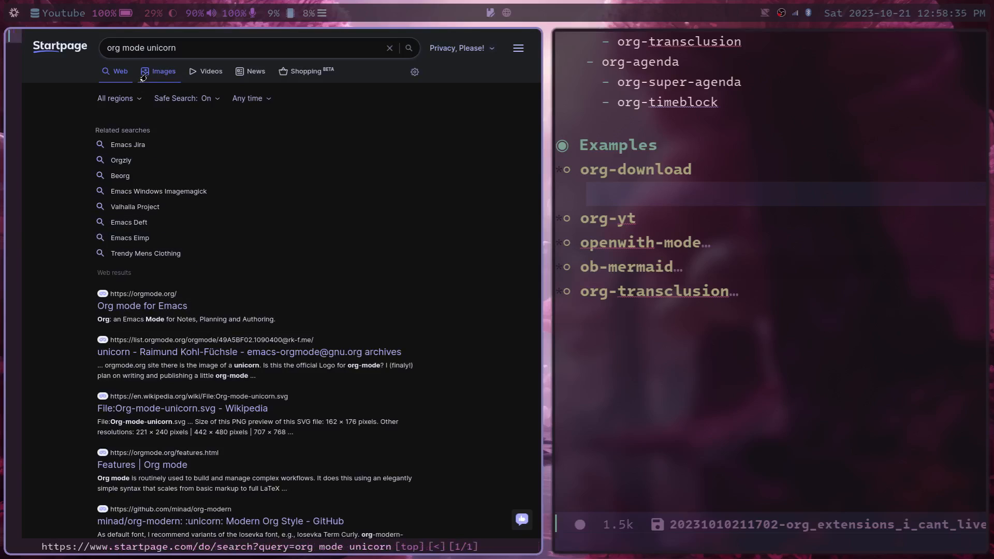
- Switch to image results and preview the MG Unicorn Gundam model picture
{"action": "left_click", "coordinate": [162, 70]}
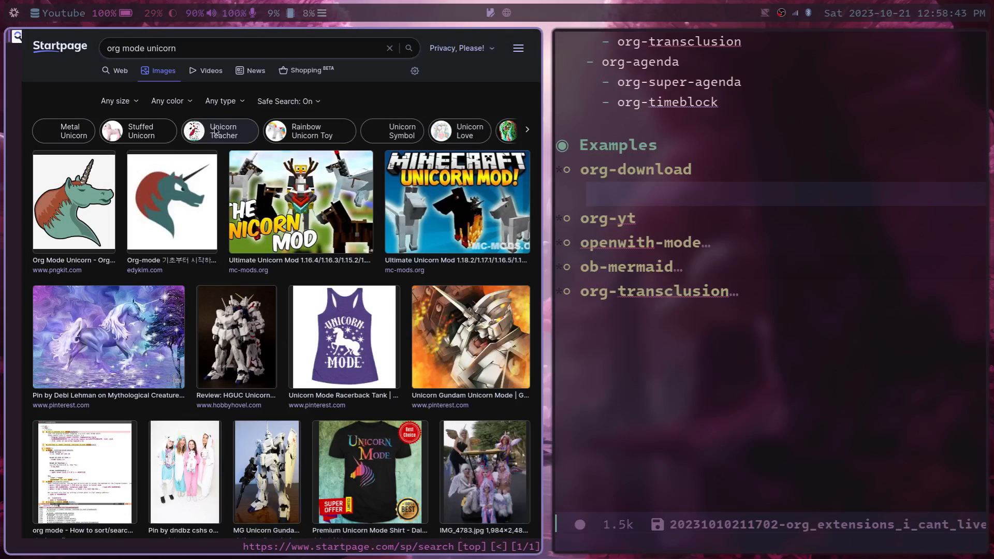
{"action": "scroll", "scroll_direction": "down", "scroll_amount": 3}
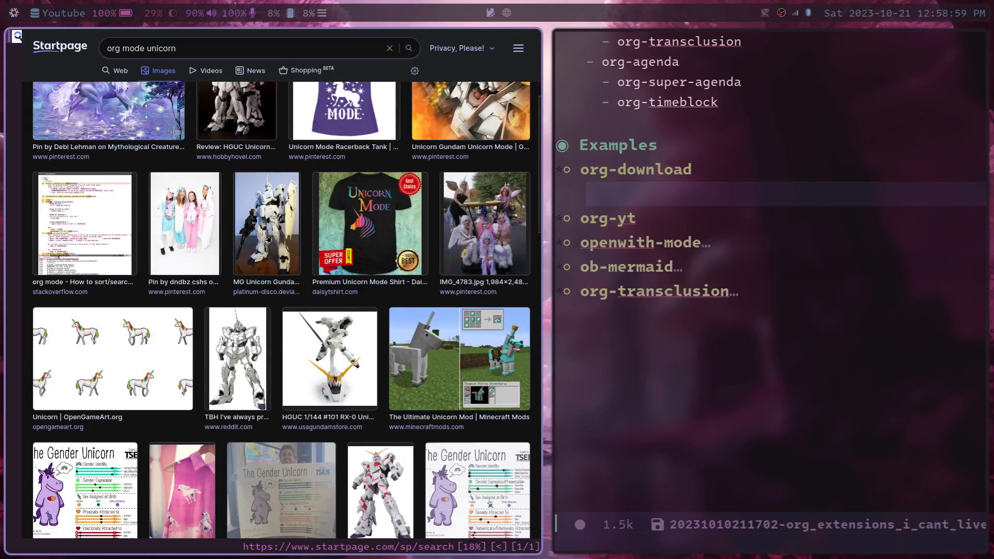
{"action": "mouse_move", "coordinate": [269, 270]}
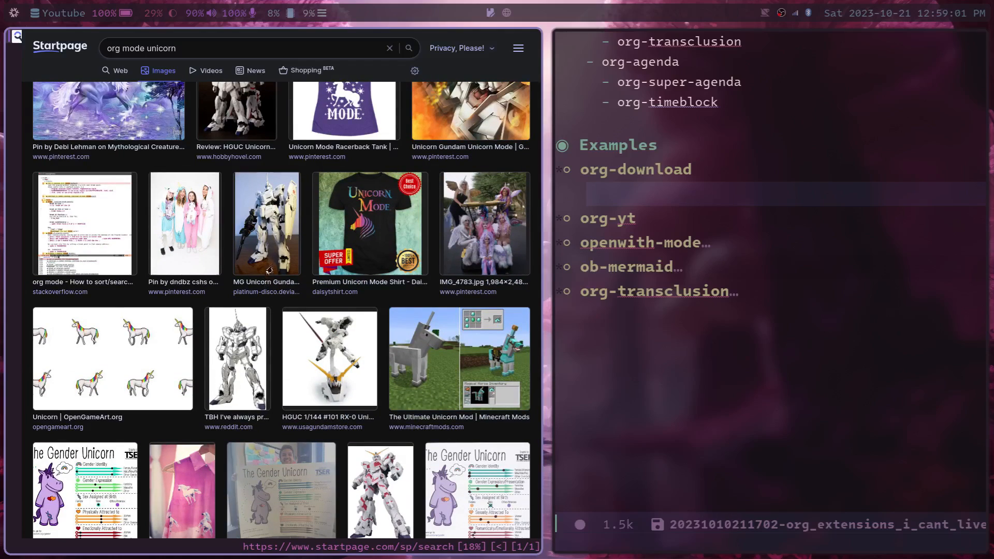
{"action": "left_click", "coordinate": [267, 224]}
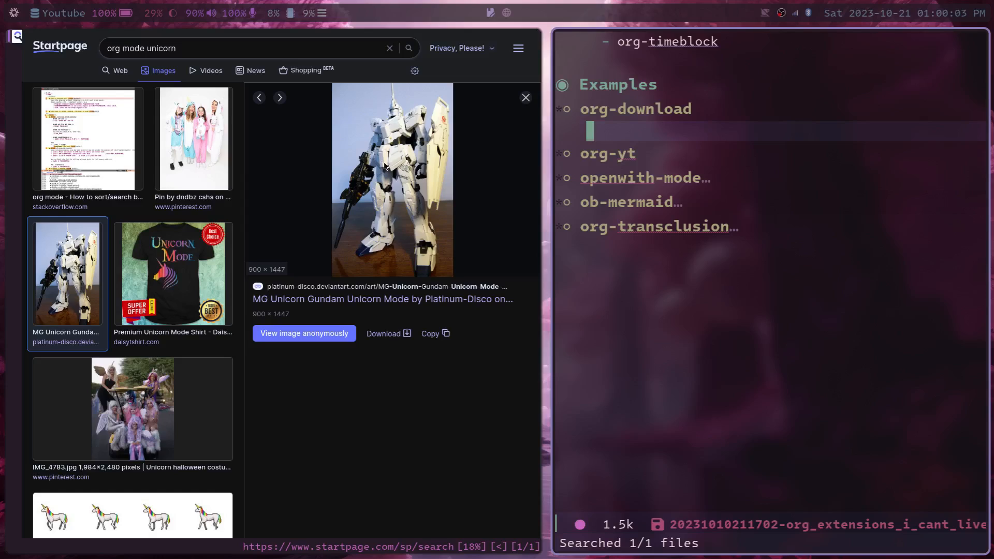
- Copy the Gundam preview and insert it under org-download via org-download-clipboard
{"action": "right_click", "coordinate": [391, 177]}
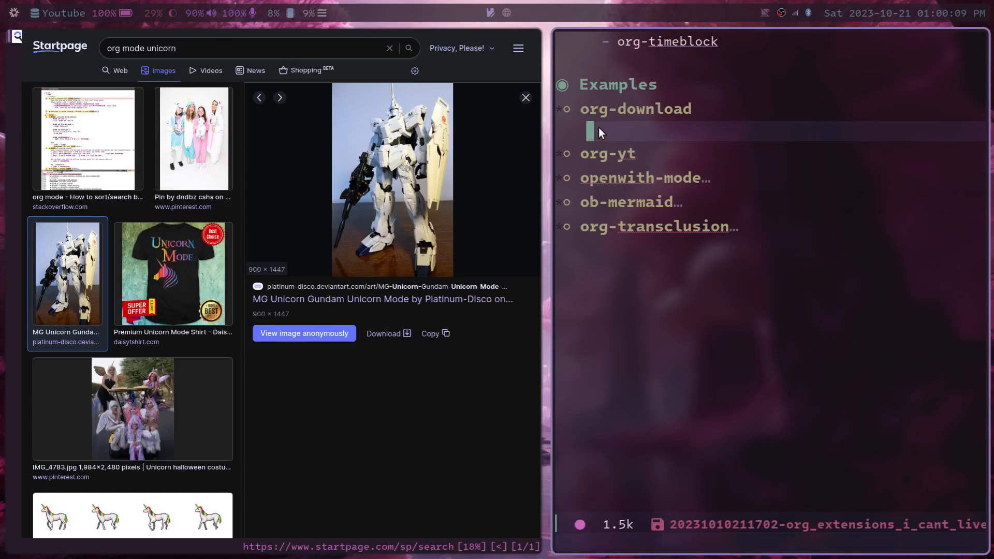
{"action": "key", "text": "space"}
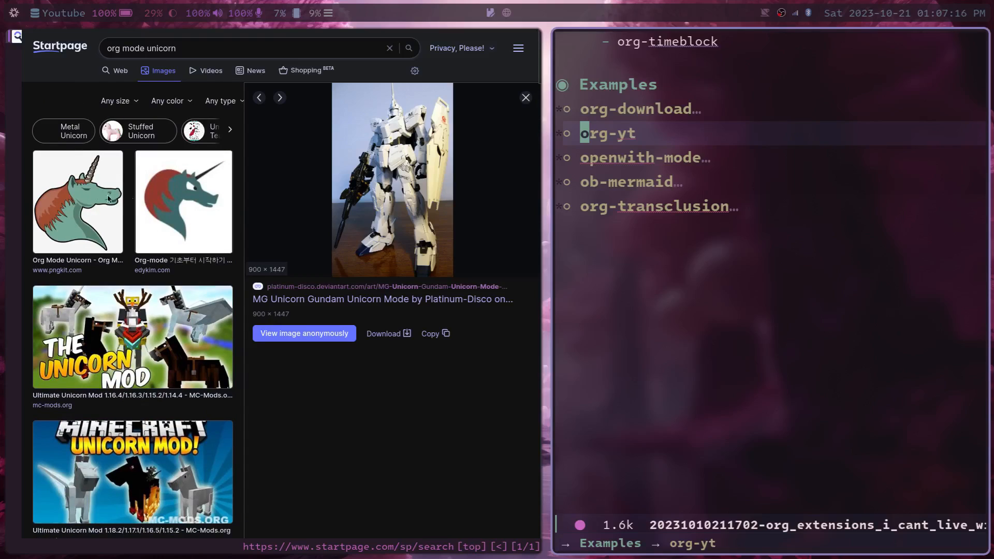
- Add the pngkit Org Mode unicorn PNG URL as a link under the org-yt example
{"action": "left_click", "coordinate": [77, 201]}
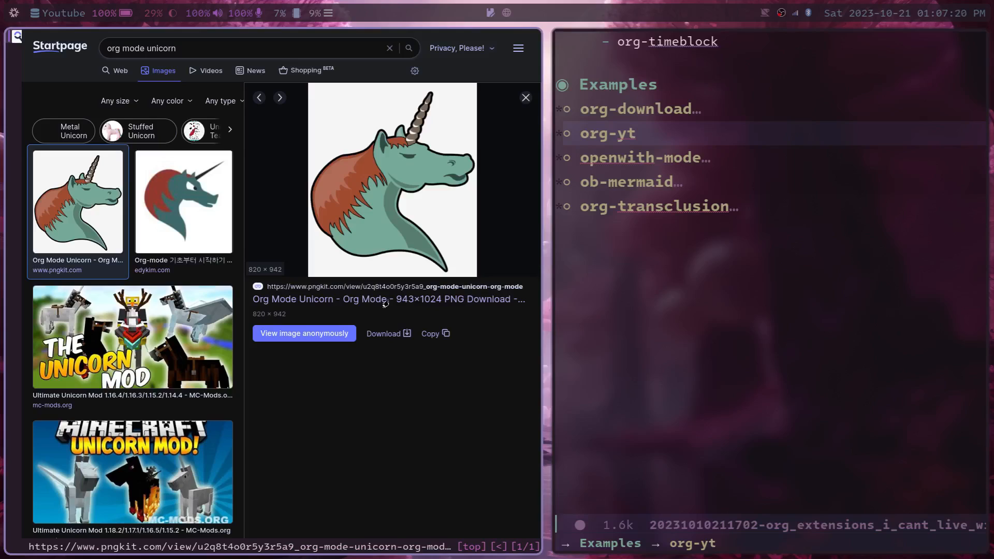
{"action": "right_click", "coordinate": [197, 227]}
{"action": "type", "text": "[["}
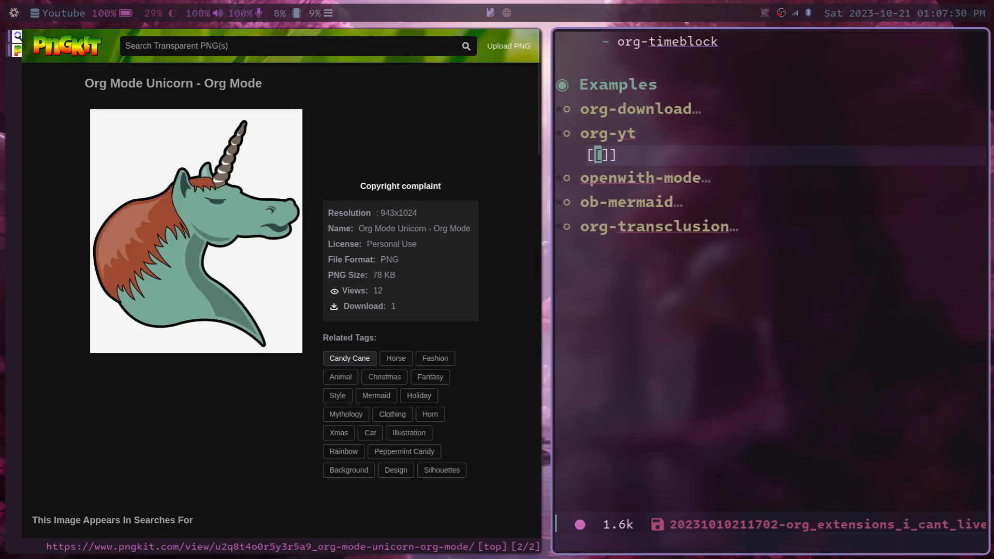
{"action": "type", "text": "https://www.pngkit.com/png/detail/94-944180_org-mode-unicorn-org-mode.png"}
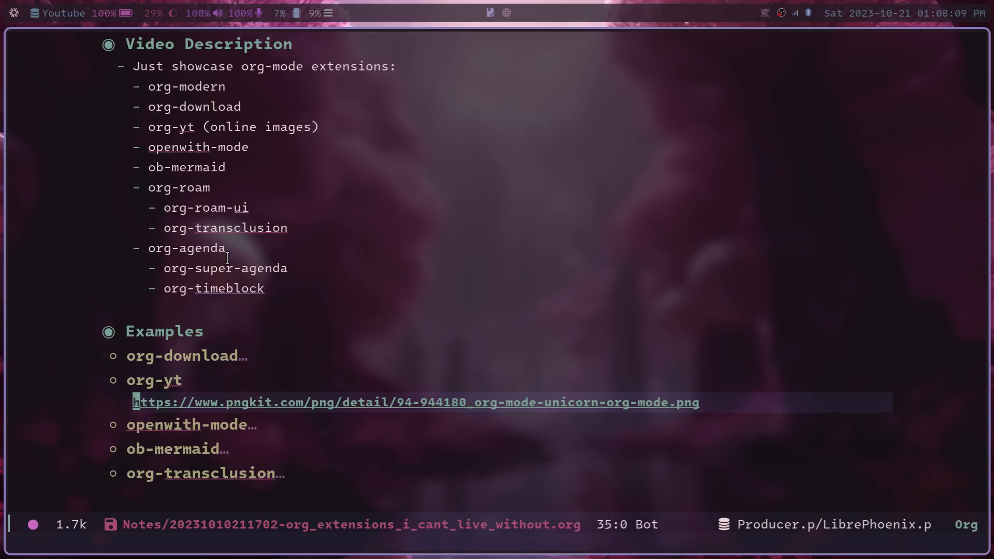
- Expand the openwith-mode example to show its three example file links
{"action": "left_click", "coordinate": [416, 402]}
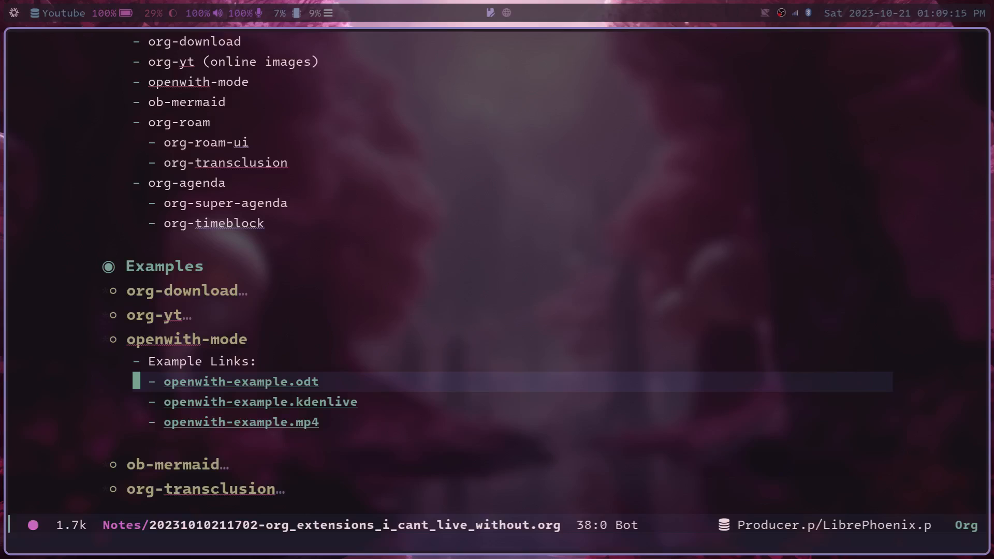
{"action": "key", "text": "right"}
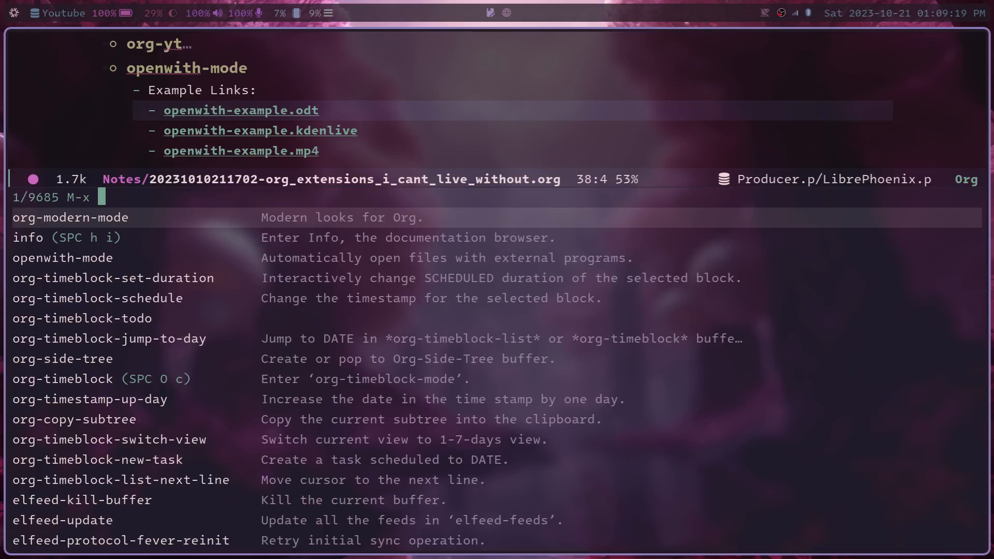
{"action": "type", "text": "open"}
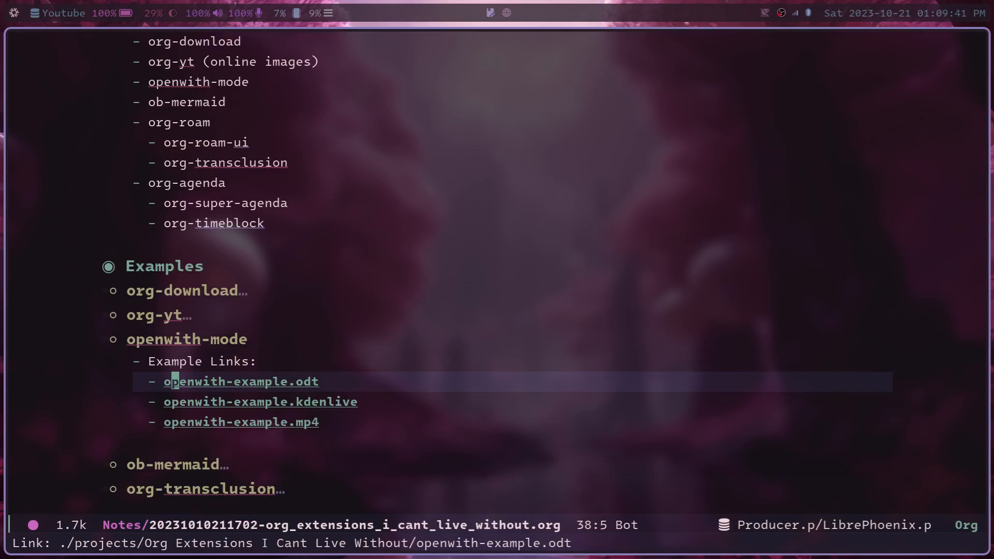
{"action": "left_click", "coordinate": [240, 381]}
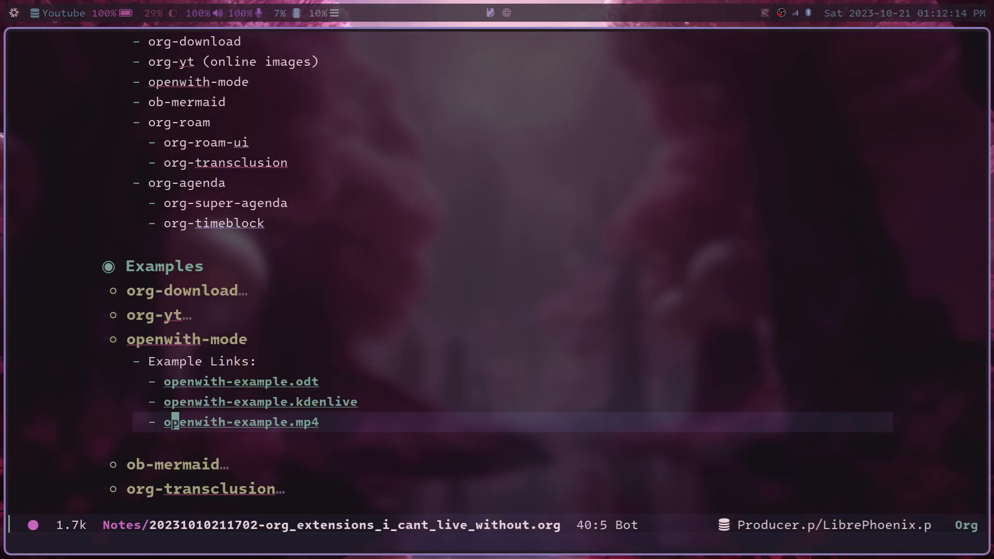
- Enable openwith-mode and open the .odt and .kdenlive example links externally
{"action": "key", "text": "M-x"}
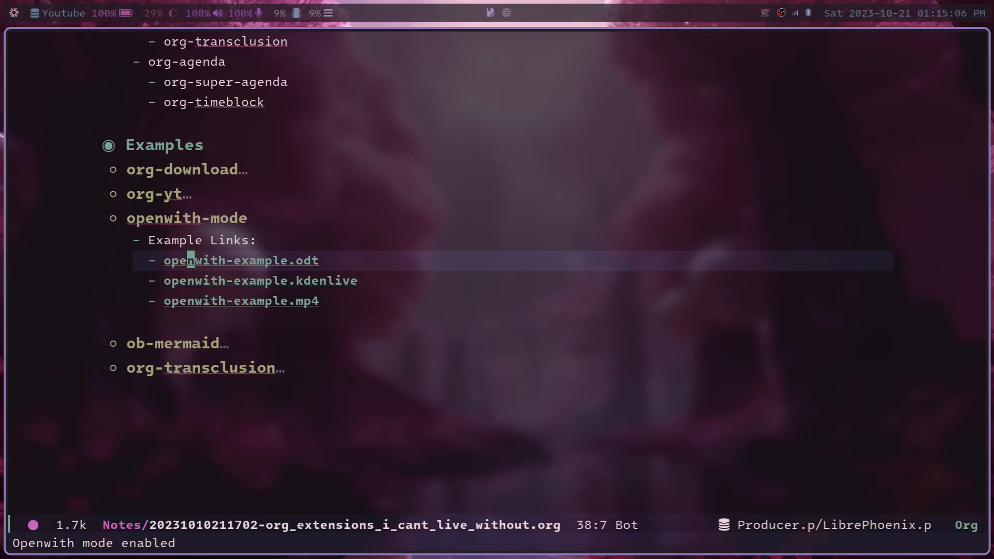
{"action": "left_click", "coordinate": [239, 260]}
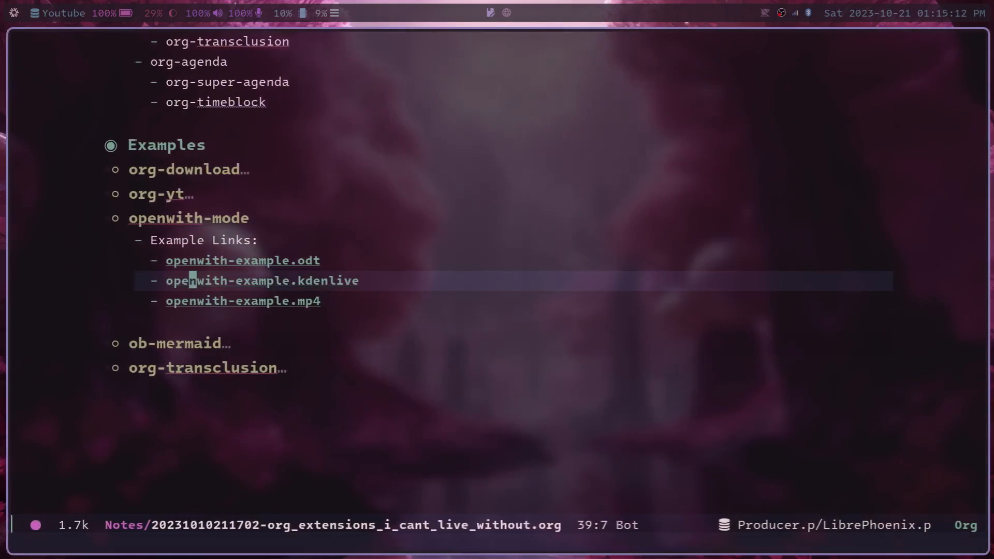
{"action": "left_click", "coordinate": [261, 280]}
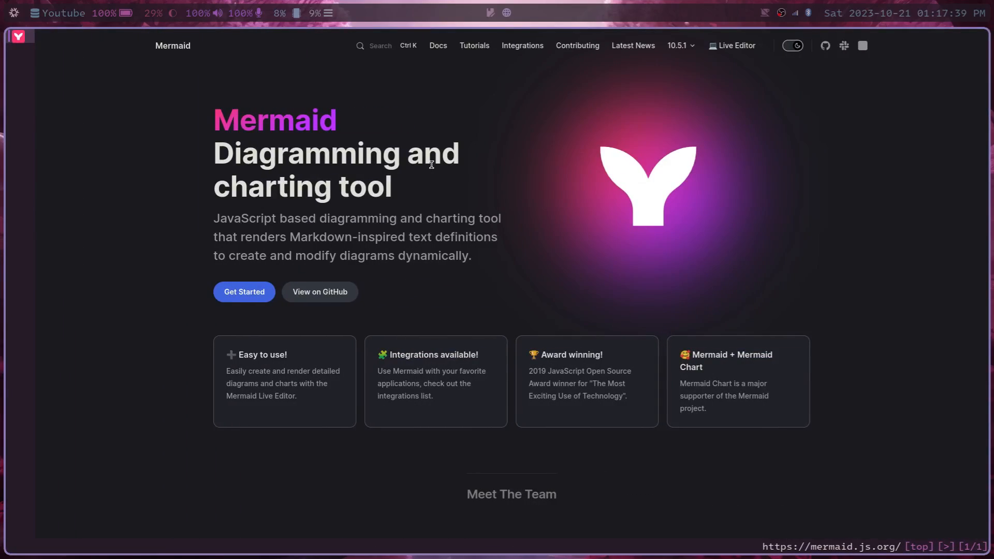
{"action": "mouse_move", "coordinate": [437, 161]}
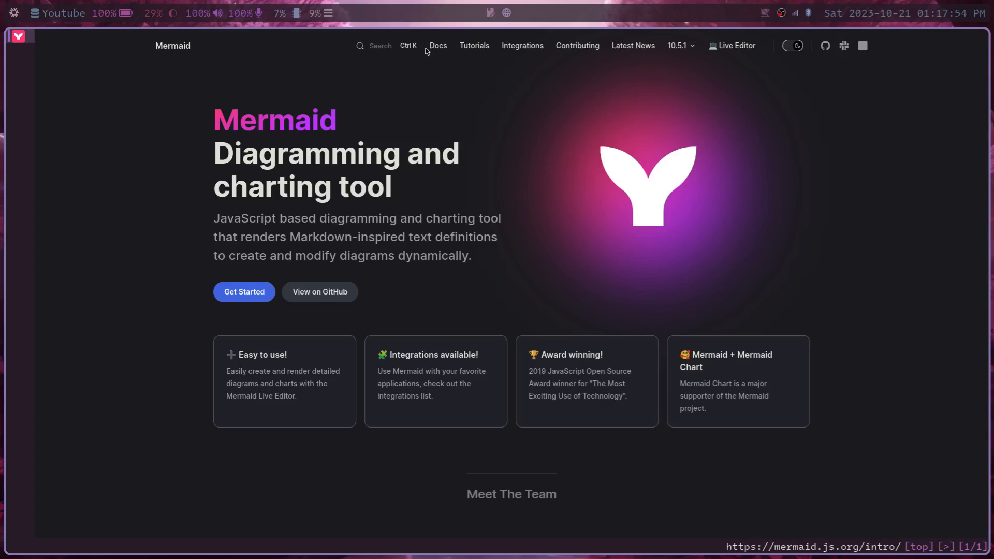
{"action": "left_click", "coordinate": [437, 44]}
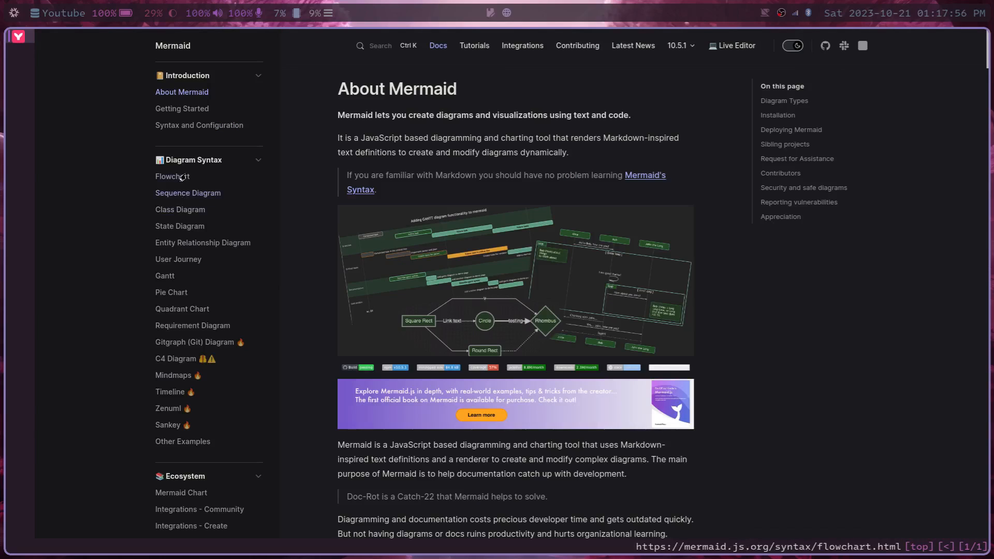
{"action": "left_click", "coordinate": [173, 176]}
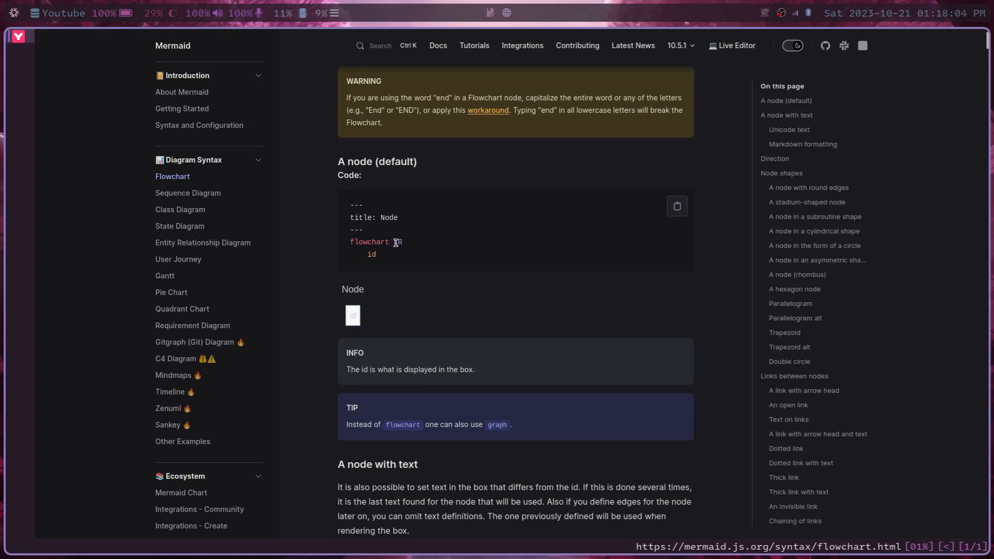
{"action": "scroll", "scroll_direction": "down", "scroll_amount": 3}
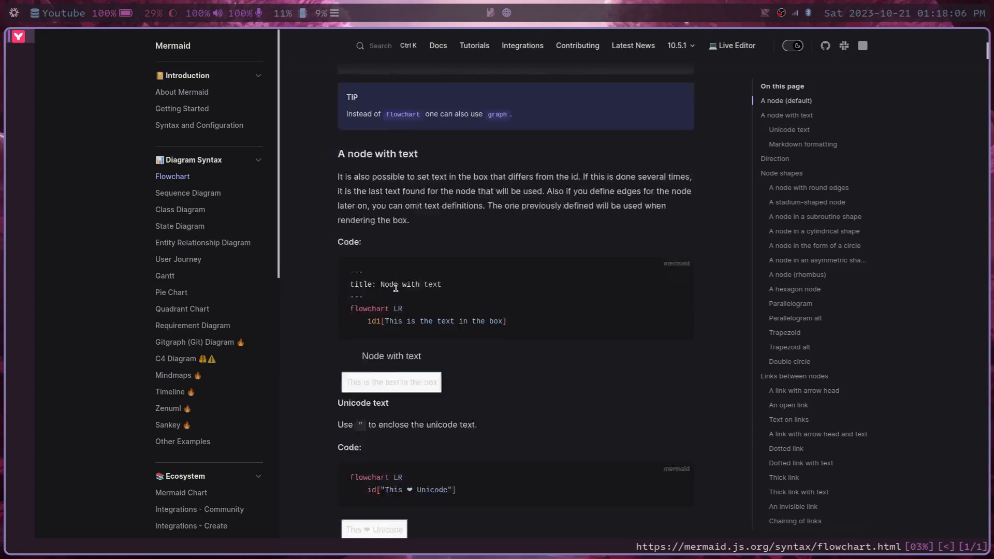
{"action": "scroll", "scroll_direction": "down", "scroll_amount": 3}
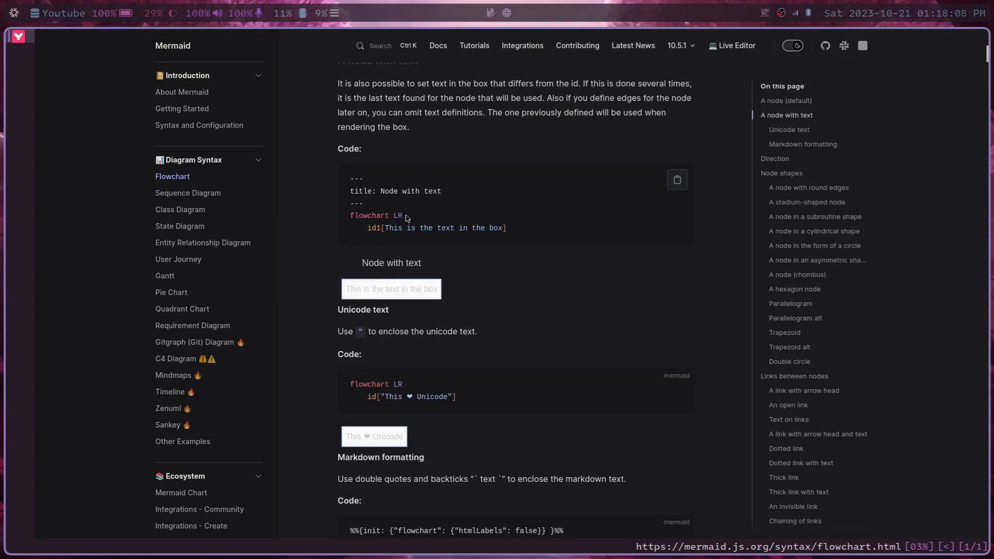
{"action": "scroll", "scroll_direction": "down", "scroll_amount": 3}
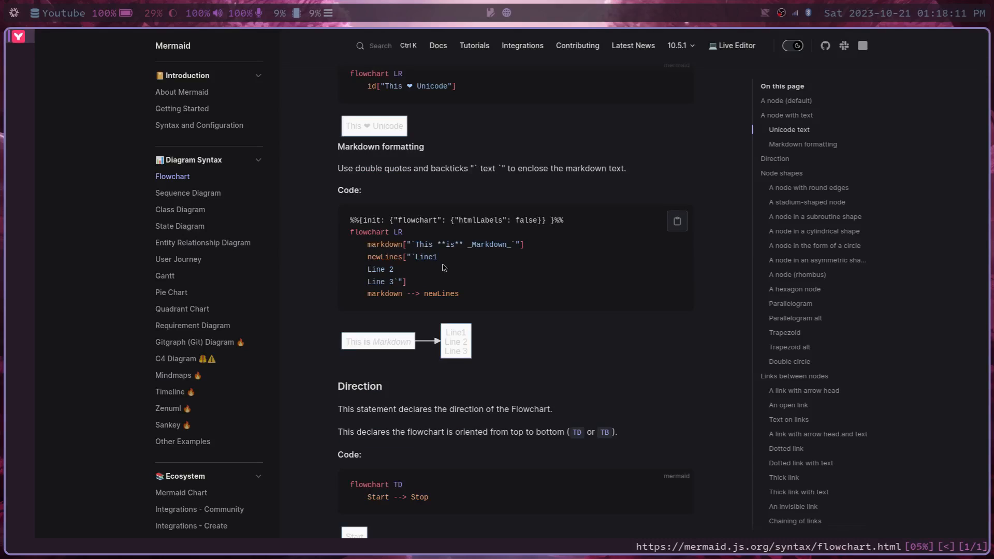
{"action": "mouse_move", "coordinate": [409, 258]}
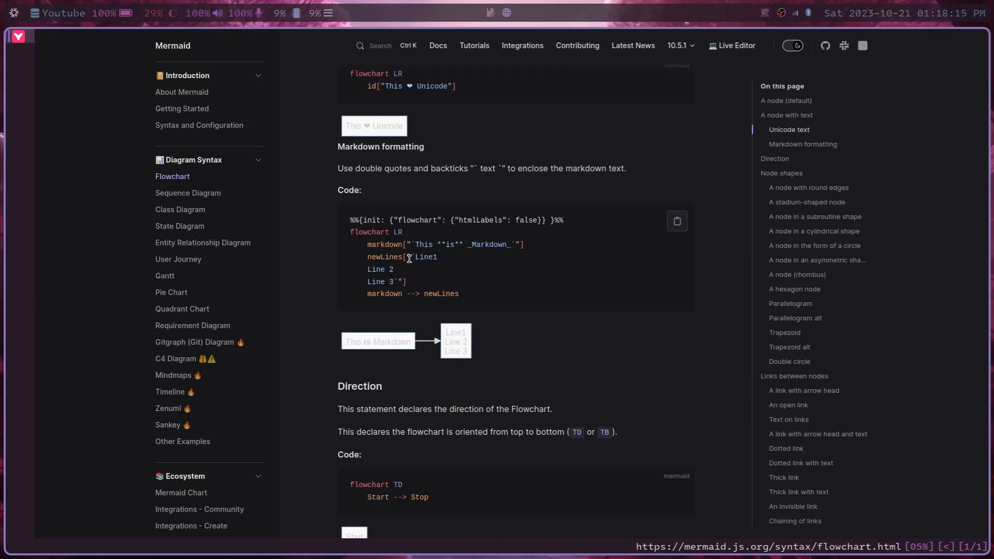
{"action": "scroll", "scroll_direction": "down", "scroll_amount": 3}
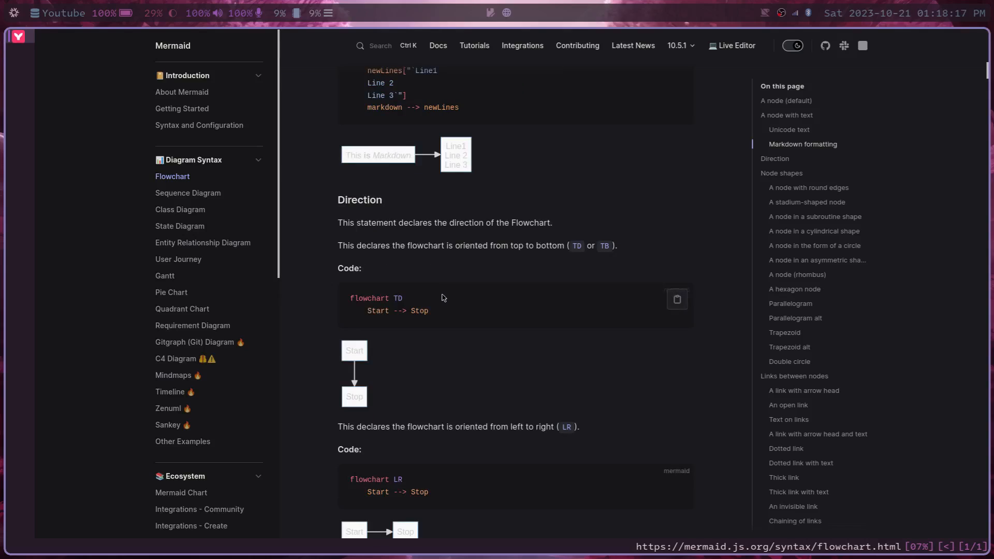
{"action": "mouse_move", "coordinate": [415, 261]}
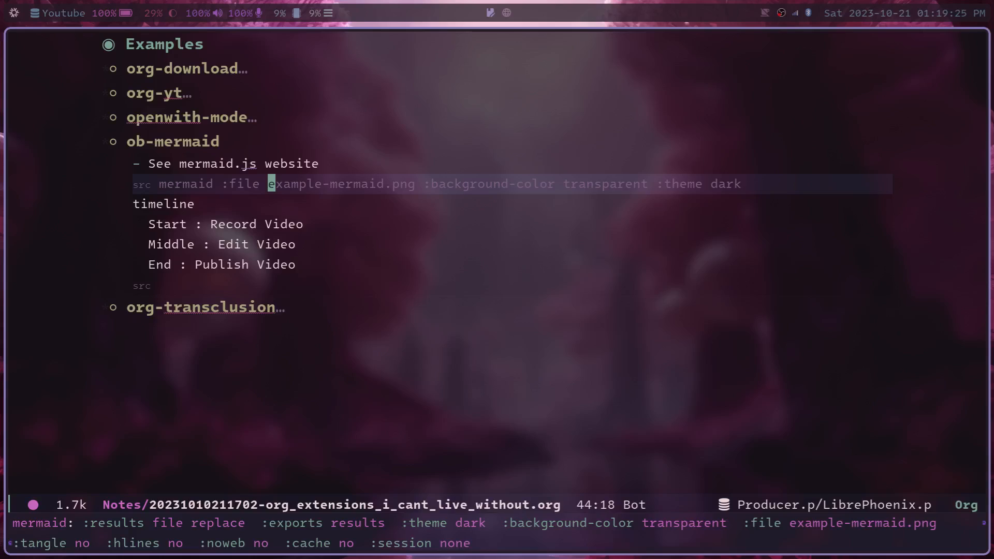
- Evaluate the mermaid src block with C-c C-c to render the Start/Middle/End timeline PNG
{"action": "key", "text": "C-c C-c"}
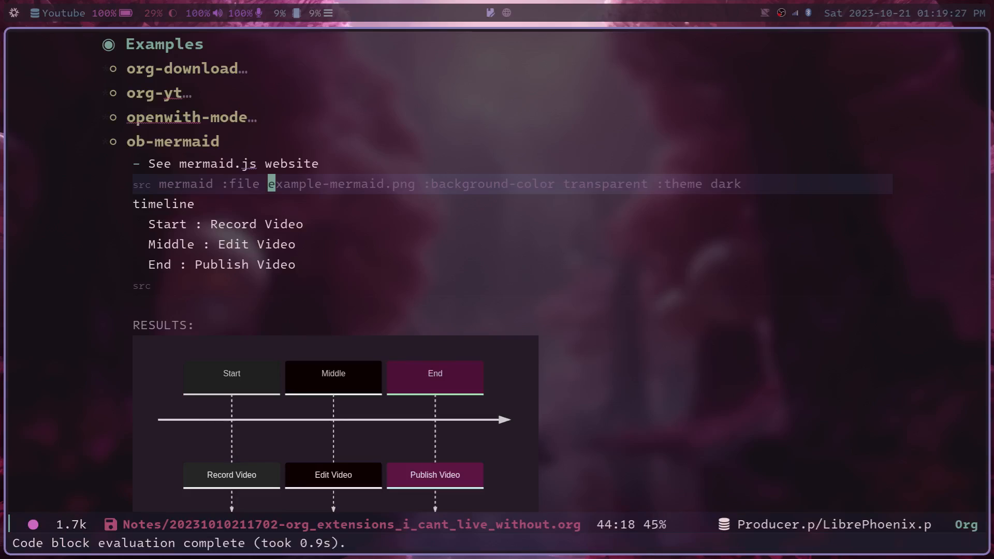
{"action": "scroll", "scroll_direction": "down", "scroll_amount": 3}
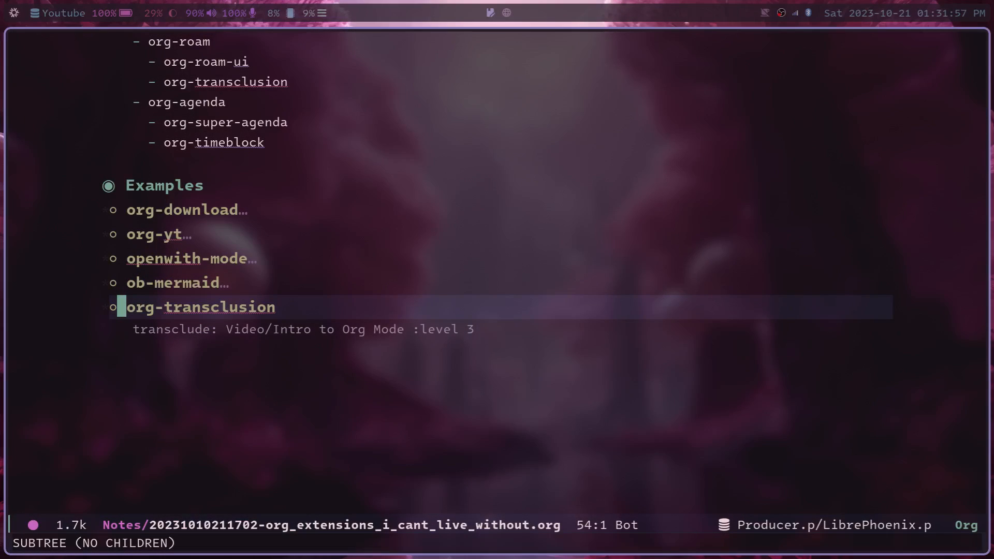
- Transclude the Intro to Org Mode note and open its source in a split
{"action": "key", "text": "Down"}
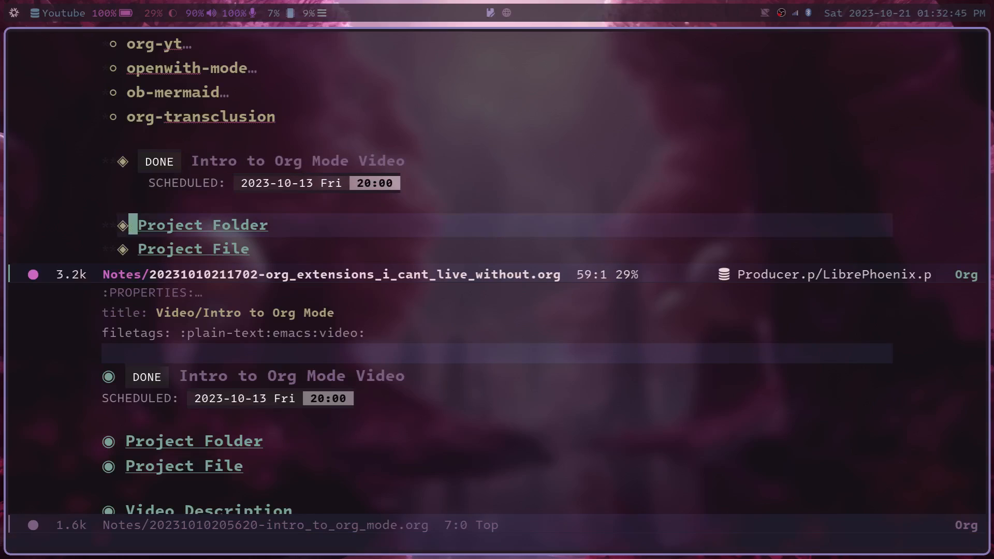
- Edit the transcluded Intro line under live sync and save with :w
{"action": "scroll", "scroll_direction": "down", "scroll_amount": 3}
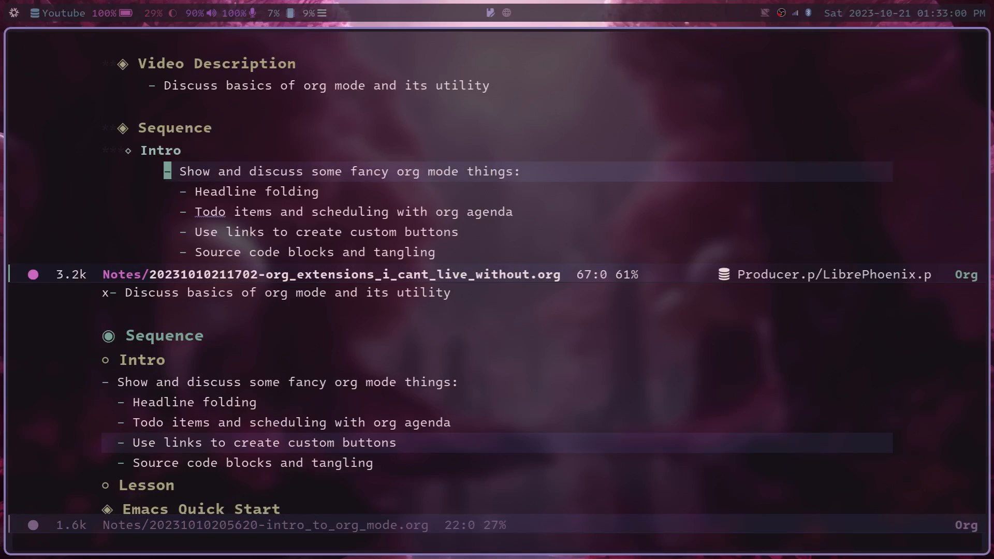
{"action": "key", "text": "space"}
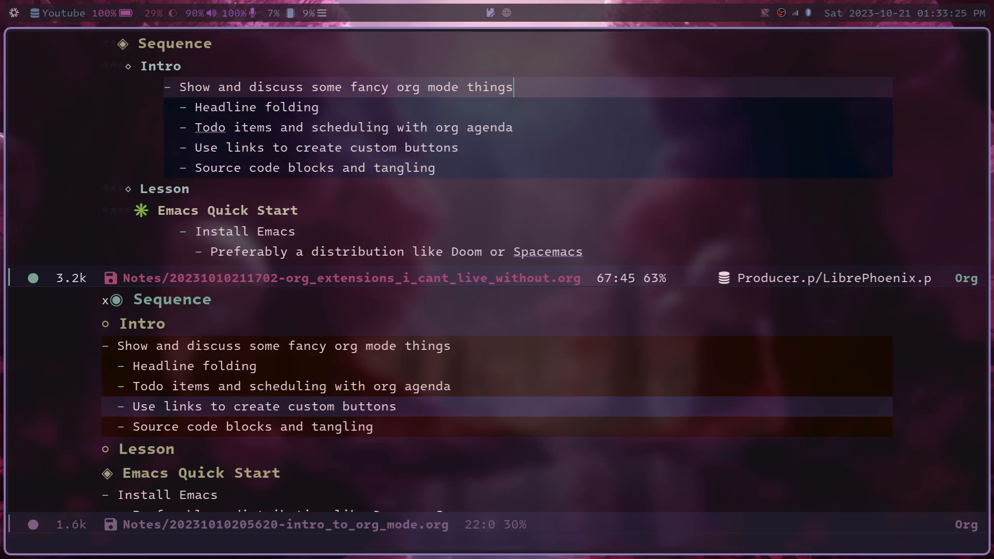
{"action": "type", "text": ":"}
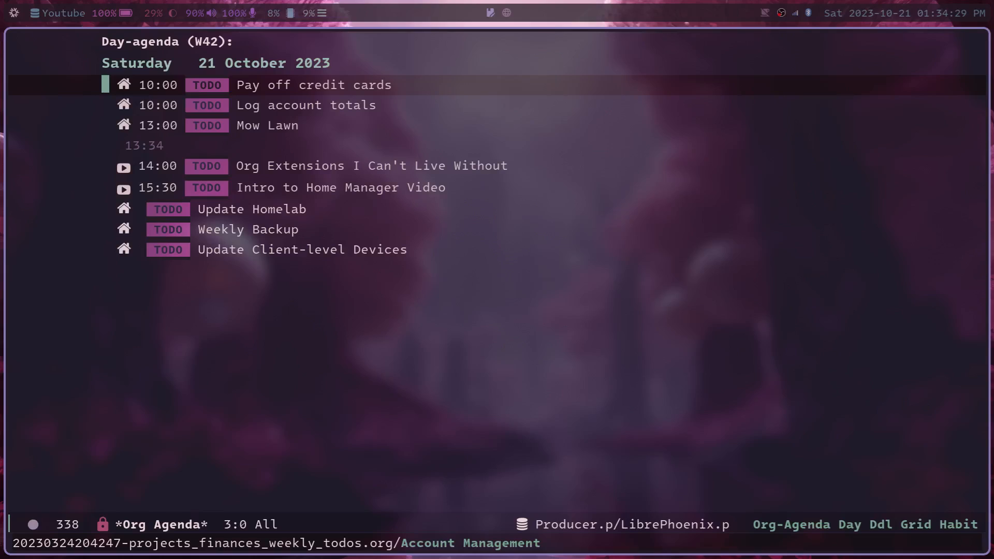
- Run org-agenda, pick a dispatcher view, then quit back to the notes buffer
{"action": "type", "text": "org"}
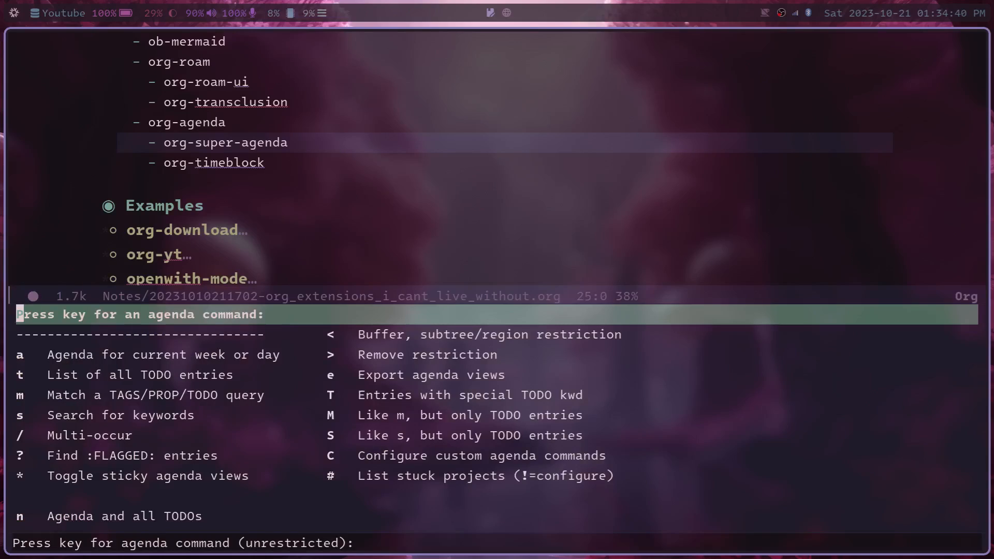
{"action": "key", "text": "a"}
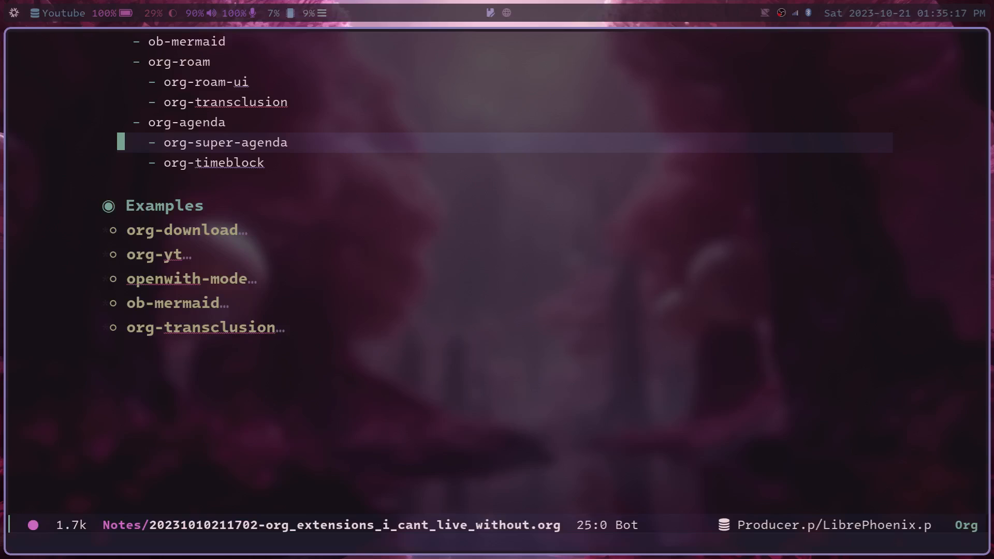
- Show the org-timeblock calendar of scheduled TODOs for 21–23 October above the Org Extensions note
{"action": "key", "text": "Down"}
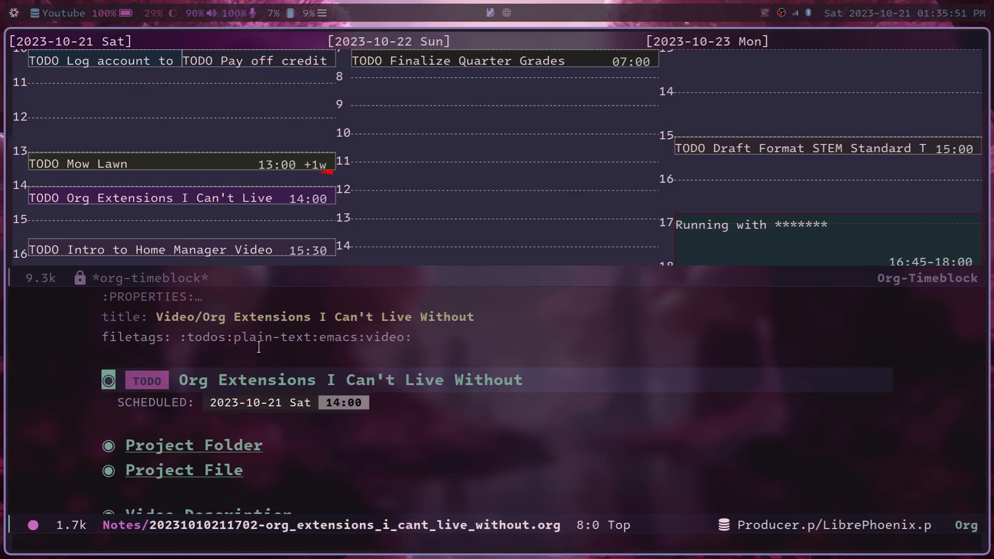
{"action": "mouse_move", "coordinate": [316, 353]}
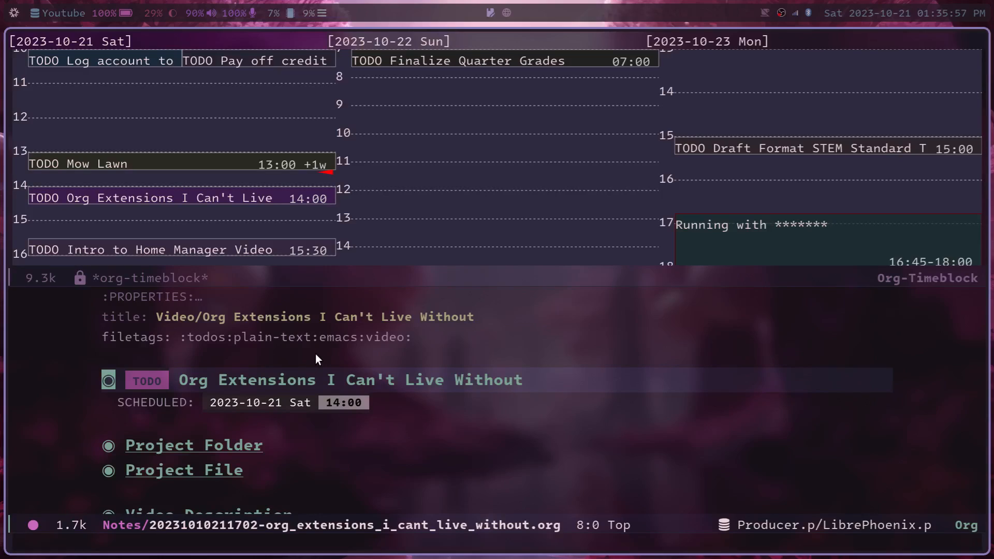
{"action": "mouse_move", "coordinate": [316, 371]}
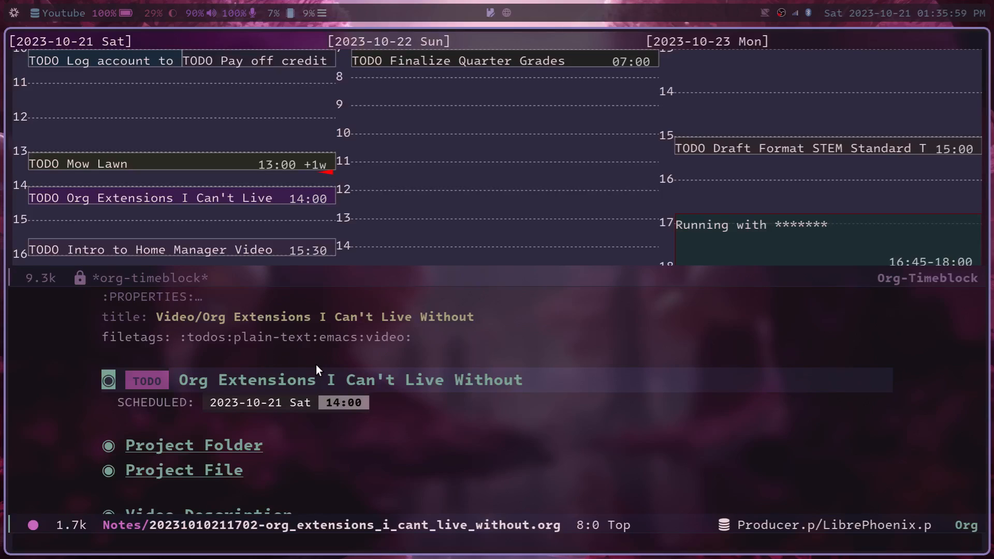